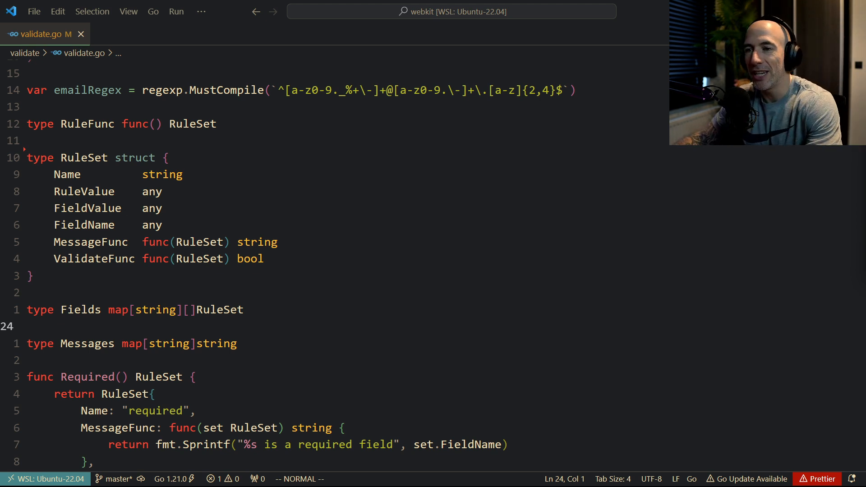
Browse the current editor before switching files
{"action": "left_click", "coordinate": [249, 258]}
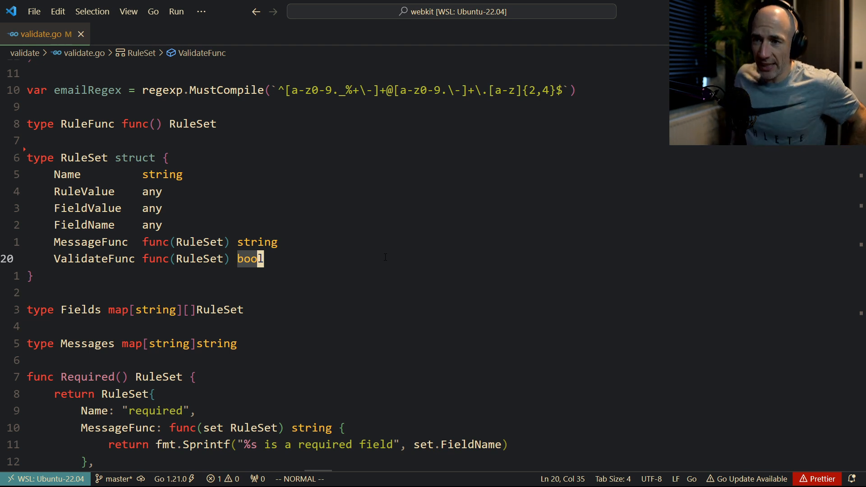
{"action": "scroll", "scroll_direction": "up", "scroll_amount": 3}
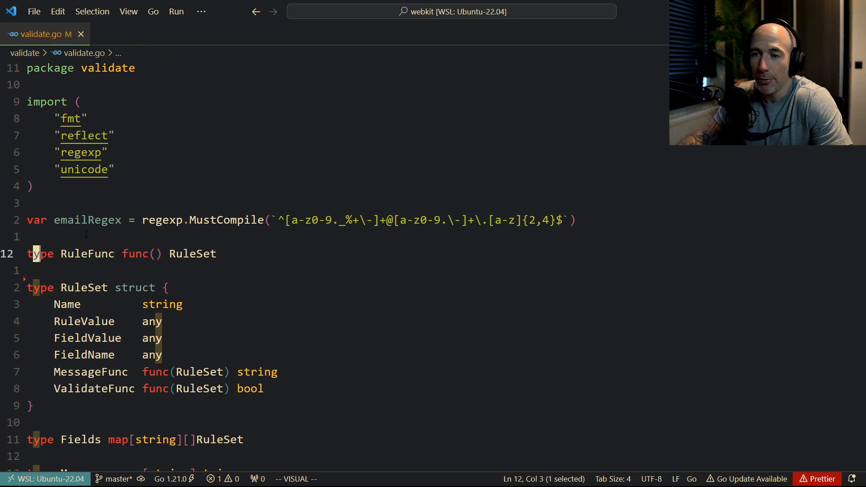
{"action": "mouse_move", "coordinate": [86, 254]}
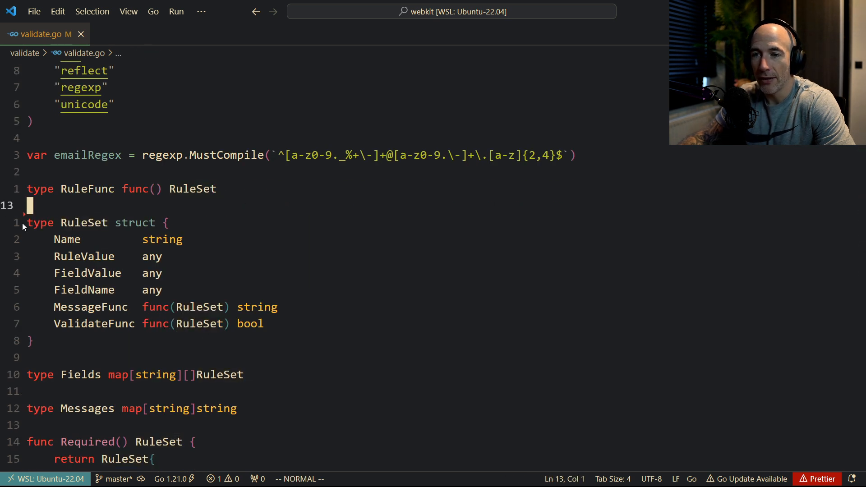
{"action": "left_click", "coordinate": [176, 240]}
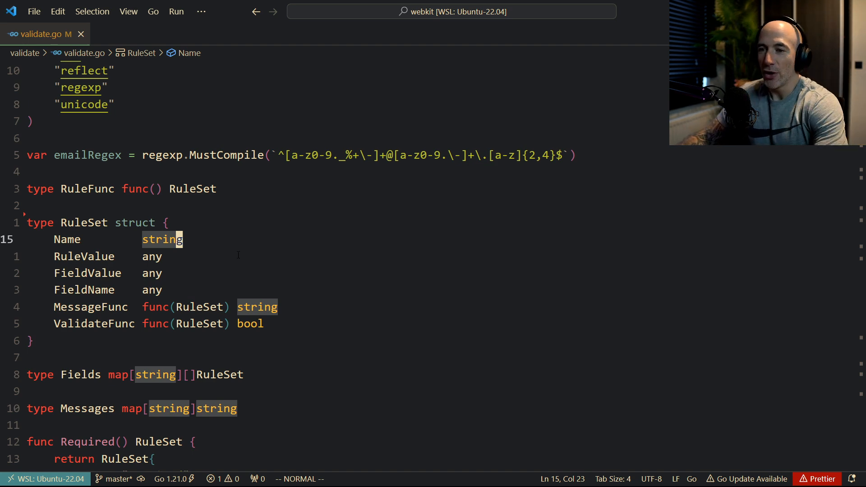
Jump to validate_test.go via Quick Open with the query 'vali'
{"action": "key", "text": "ctrl+p"}
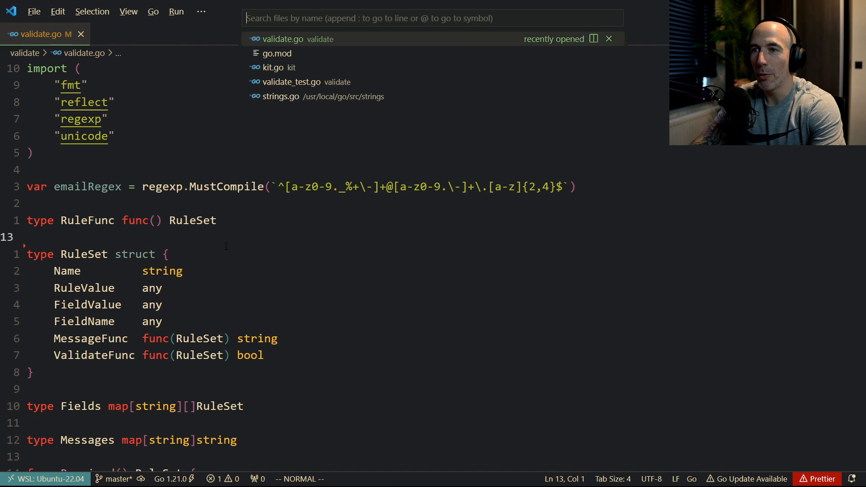
{"action": "type", "text": "vali"}
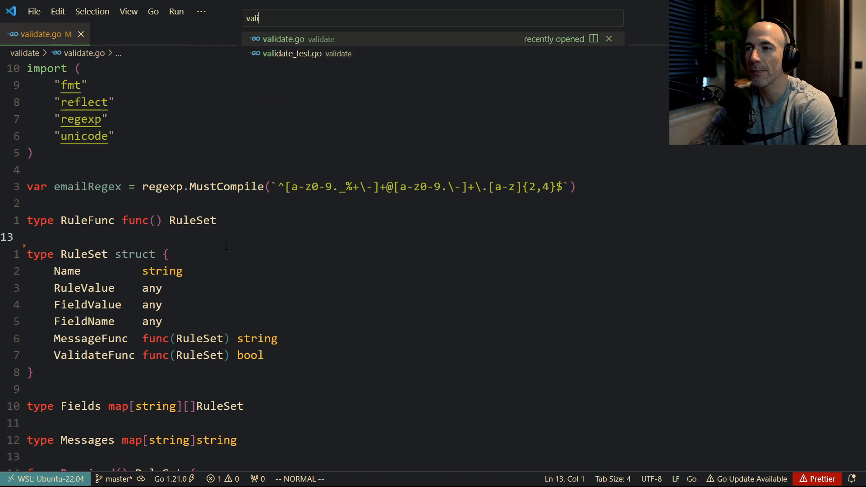
{"action": "left_click", "coordinate": [300, 53]}
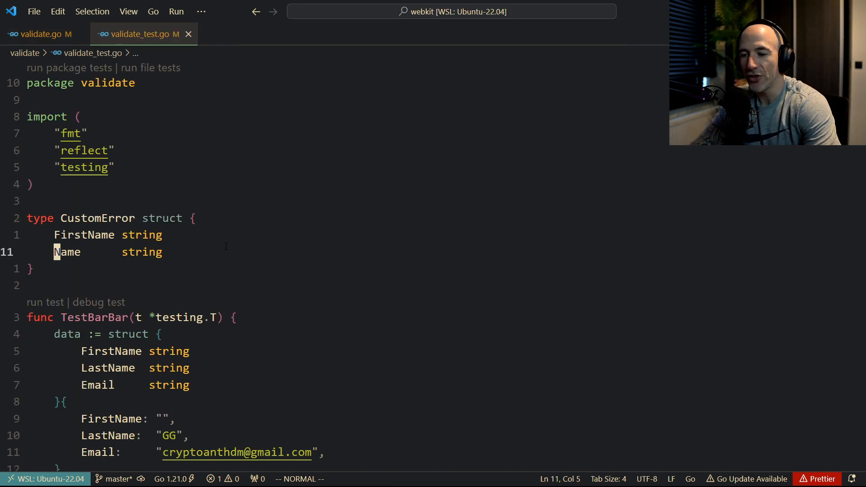
{"action": "scroll", "scroll_direction": "down", "scroll_amount": 3}
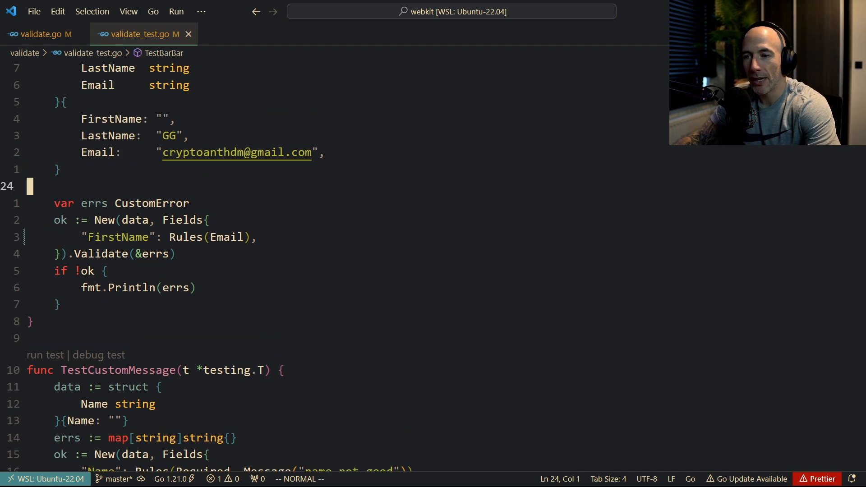
{"action": "mouse_move", "coordinate": [185, 237]}
{"action": "type", "text": "val"}
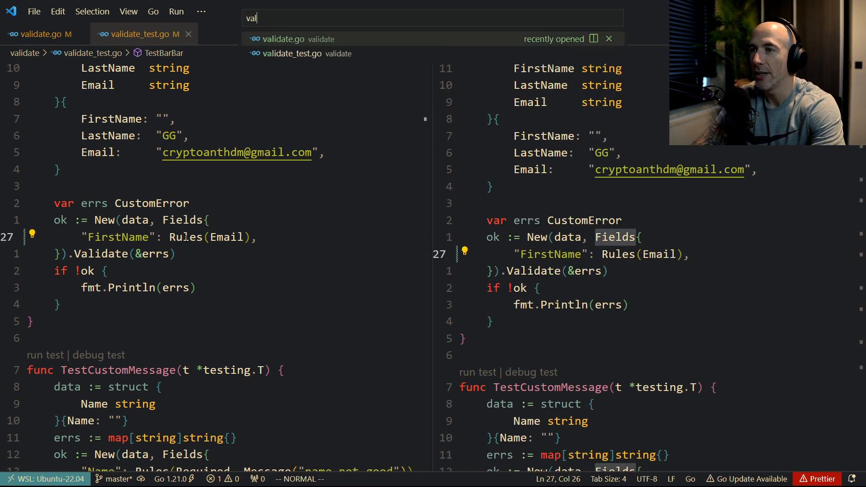
Show validate.go beside the test and bring func Rules into view
{"action": "left_click", "coordinate": [283, 39]}
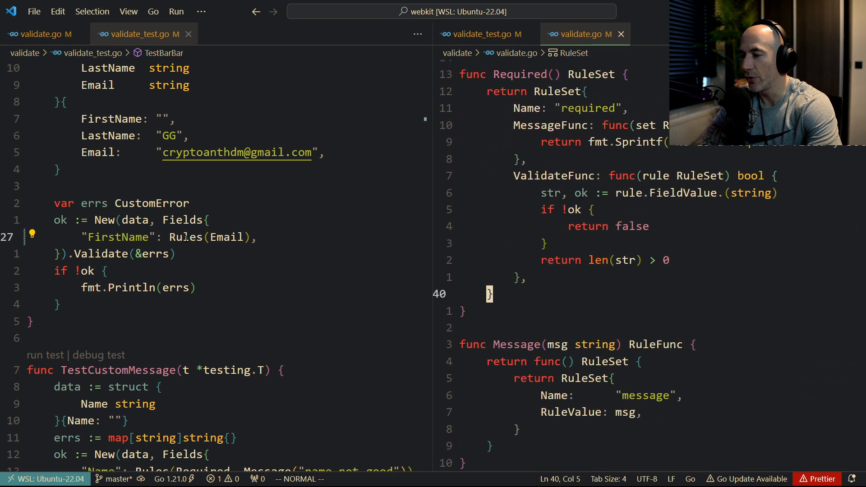
{"action": "scroll", "scroll_direction": "down", "scroll_amount": 3}
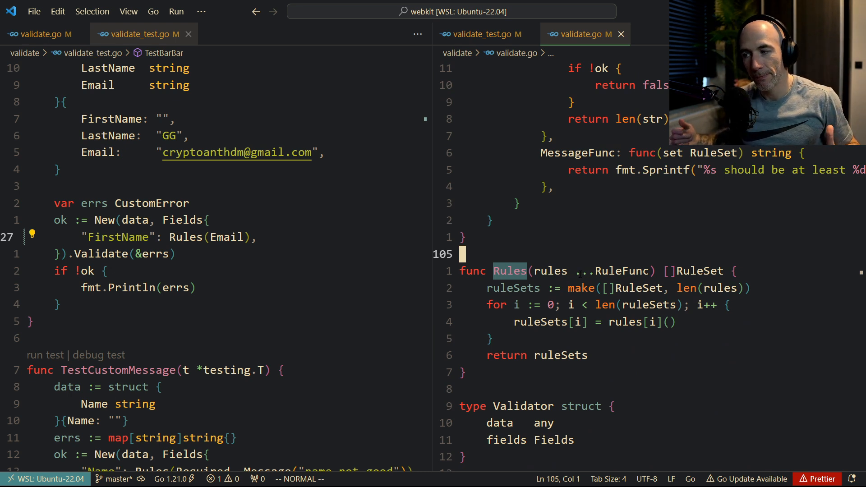
Try Required, Ema, Max in FirstName's Rules call, ending with an empty Rules()
{"action": "left_click", "coordinate": [226, 237]}
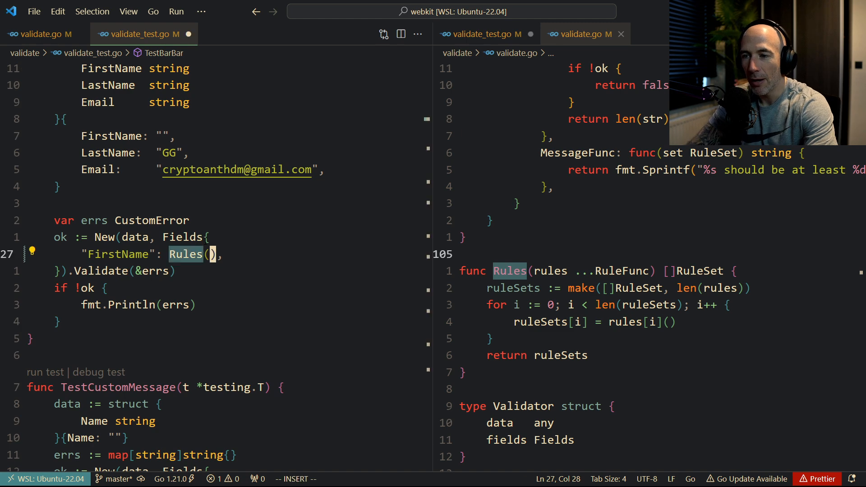
{"action": "type", "text": "Required"}
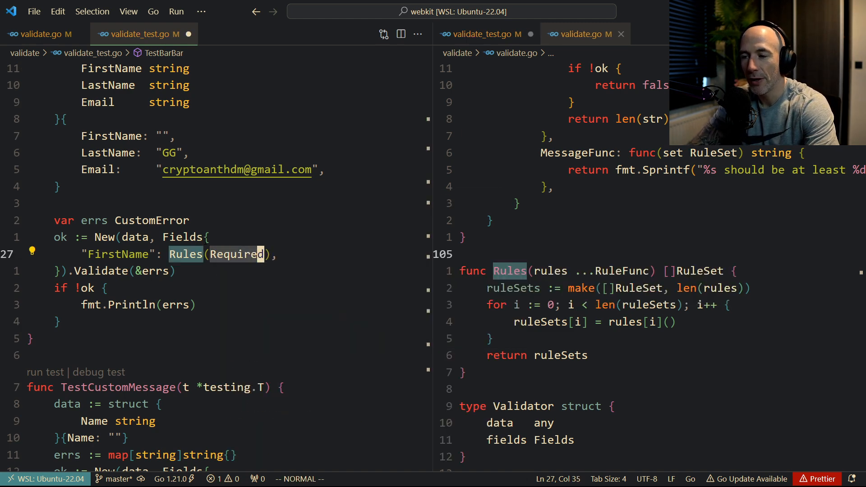
{"action": "type", "text": ", Email, Min(10"}
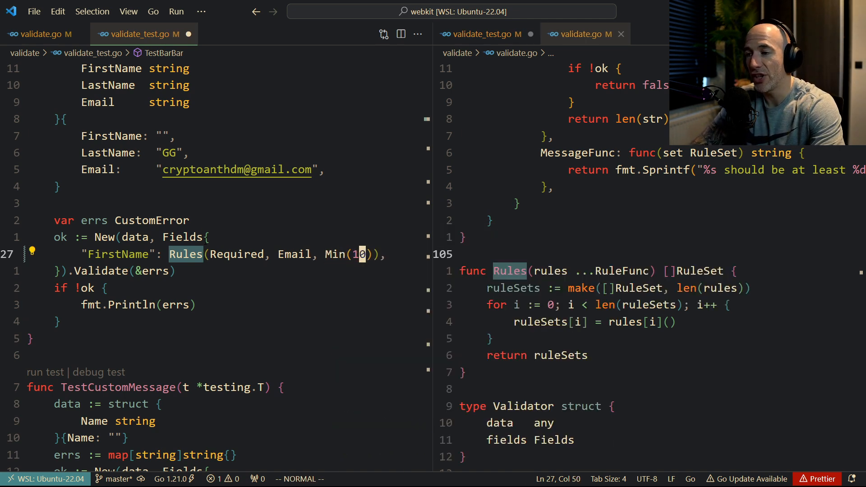
{"action": "type", "text": ", Max"}
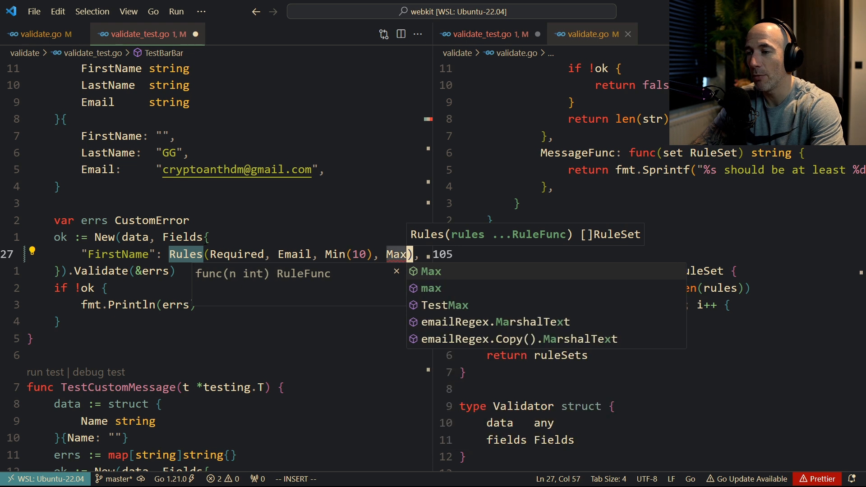
{"action": "key", "text": "Escape"}
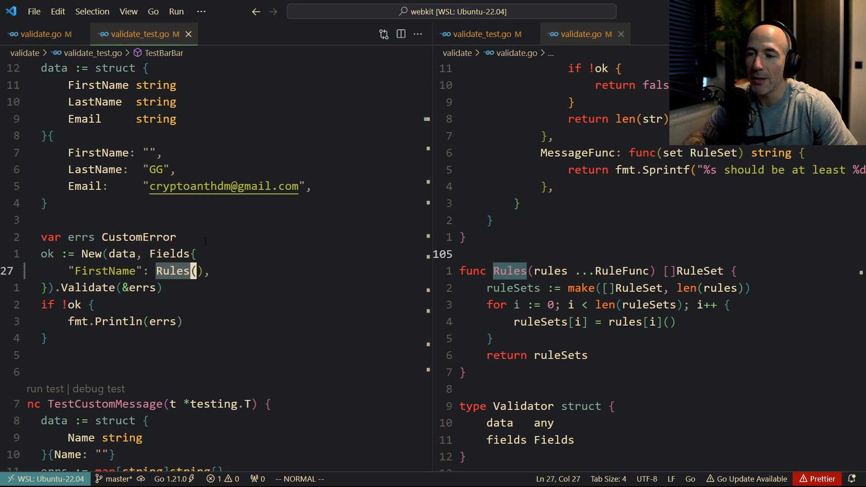
{"action": "type", "text": "."}
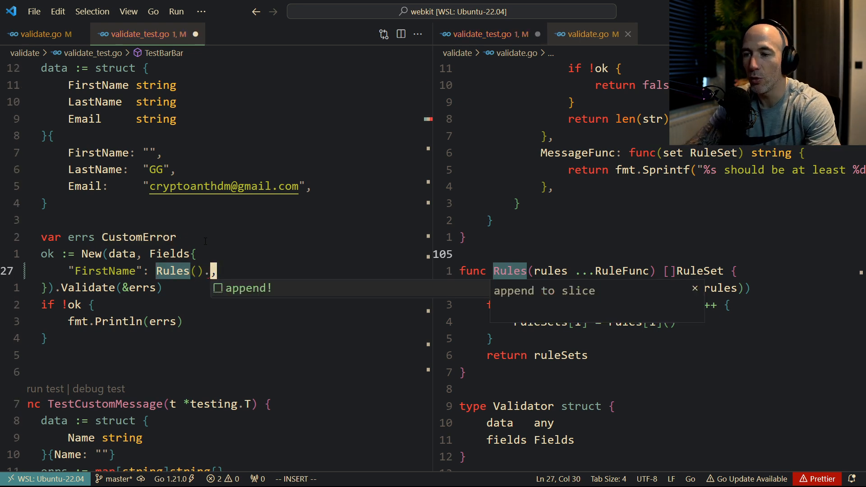
{"action": "type", "text": "Min(10).Max("}
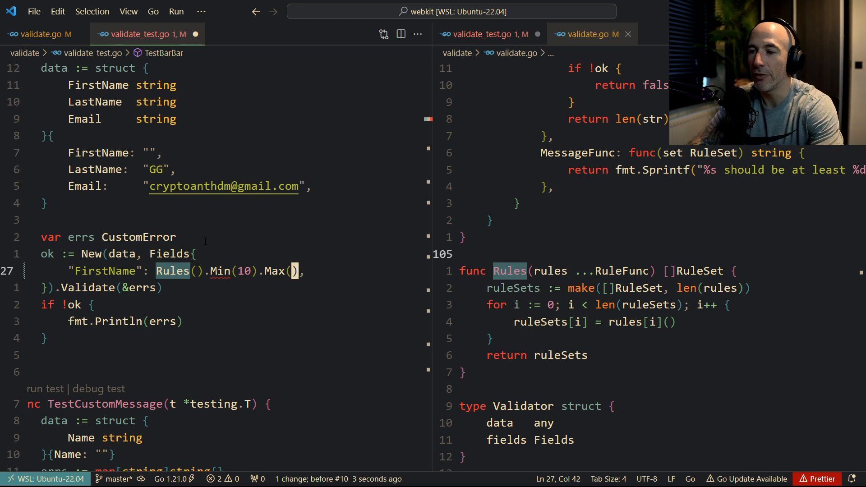
{"action": "key", "text": "BackSpace"}
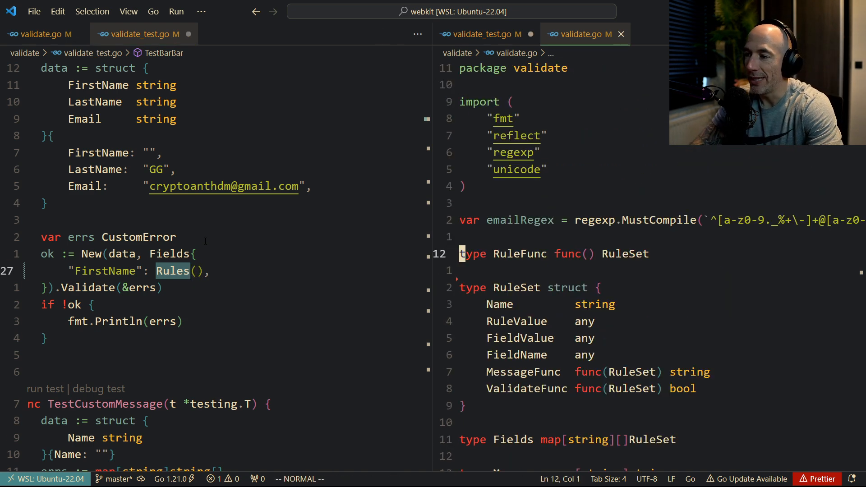
{"action": "scroll", "scroll_direction": "down", "scroll_amount": 3}
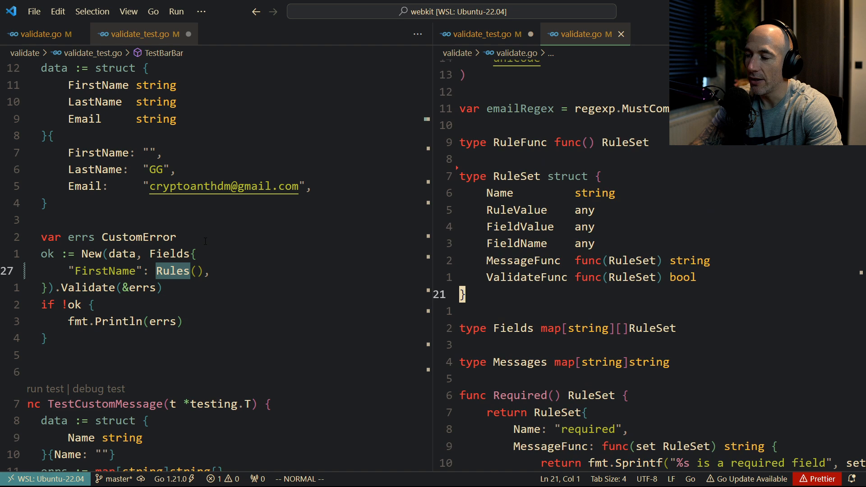
{"action": "scroll", "scroll_direction": "down", "scroll_amount": 3}
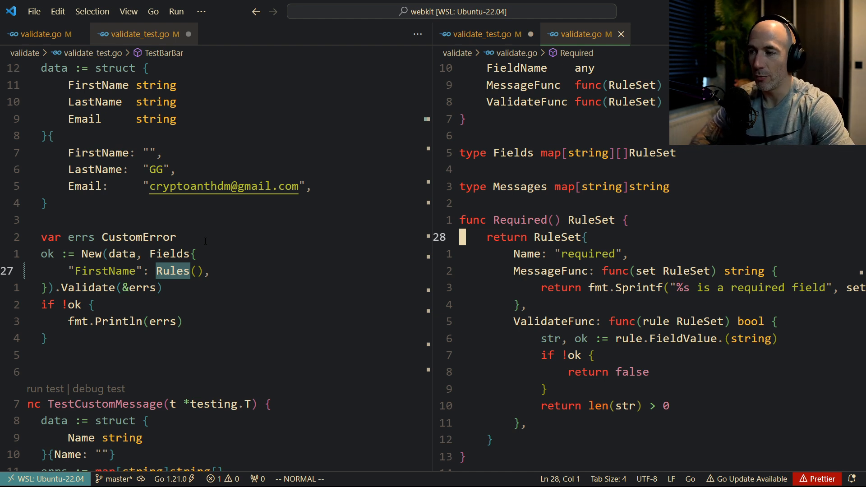
{"action": "scroll", "scroll_direction": "up", "scroll_amount": 3}
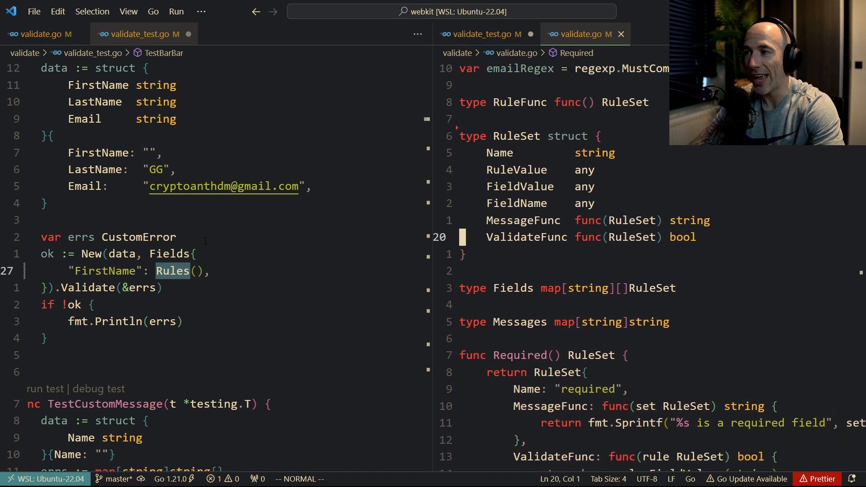
{"action": "scroll", "scroll_direction": "up", "scroll_amount": 3}
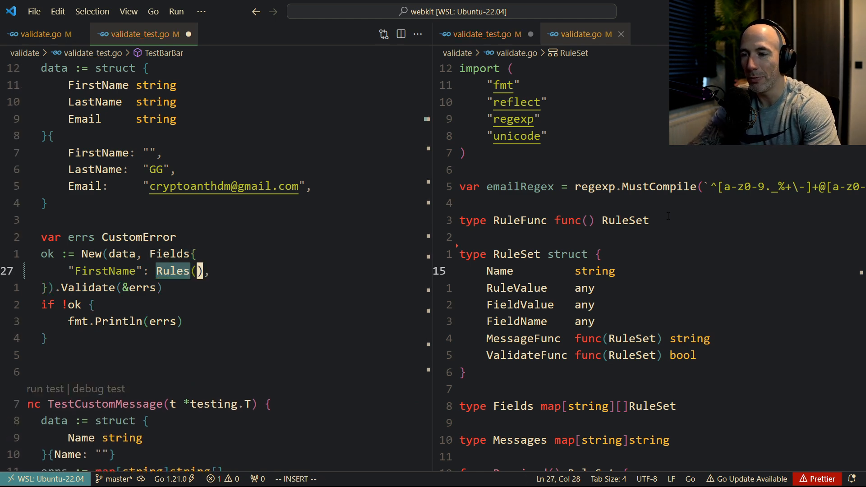
Fill FirstName's call as Rules(Required, Min(10), Max(100)) and save the test file
{"action": "type", "text": "Required, Min("}
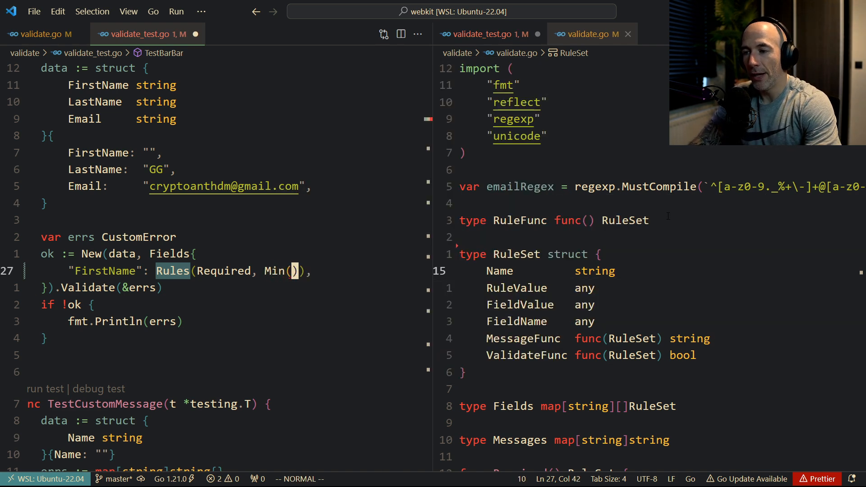
{"action": "type", "text": "10), Max(100"}
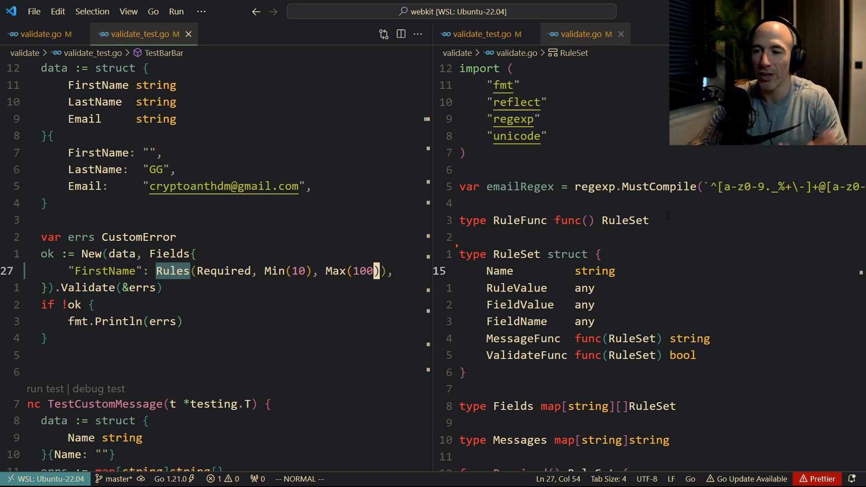
{"action": "left_click", "coordinate": [497, 271]}
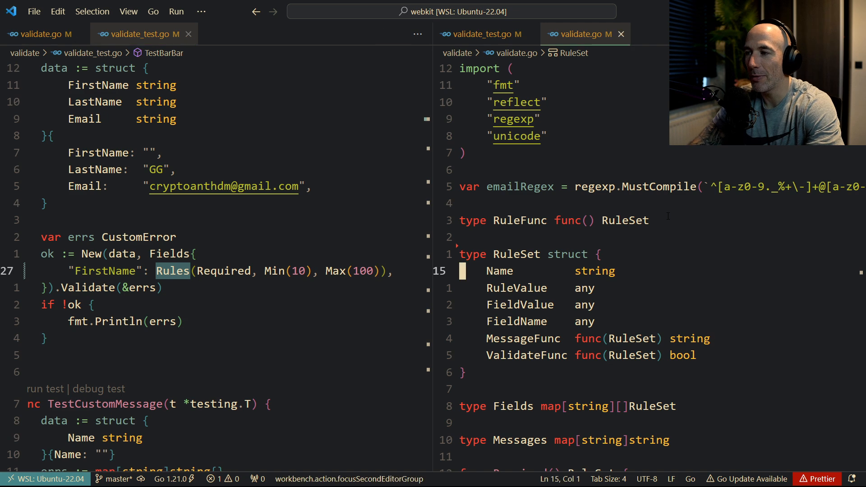
Close validate.go and add Message("The name needs to present") to FirstName's rules
{"action": "left_click", "coordinate": [620, 34]}
{"action": "type", "text": ", Message("}
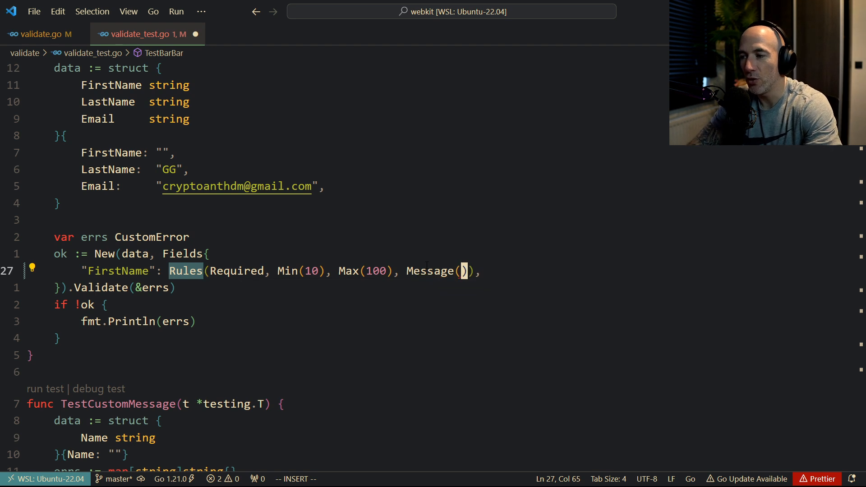
{"action": "type", "text": "The\""}
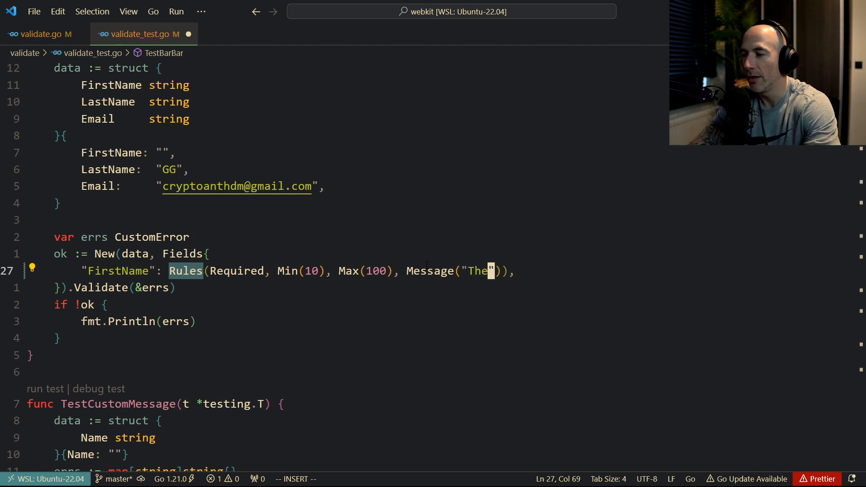
{"action": "type", "text": "name needs"}
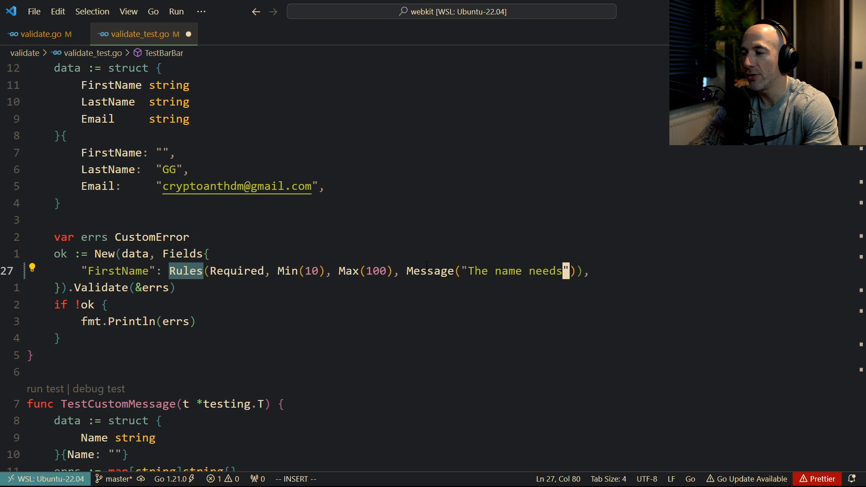
{"action": "type", "text": "to present"}
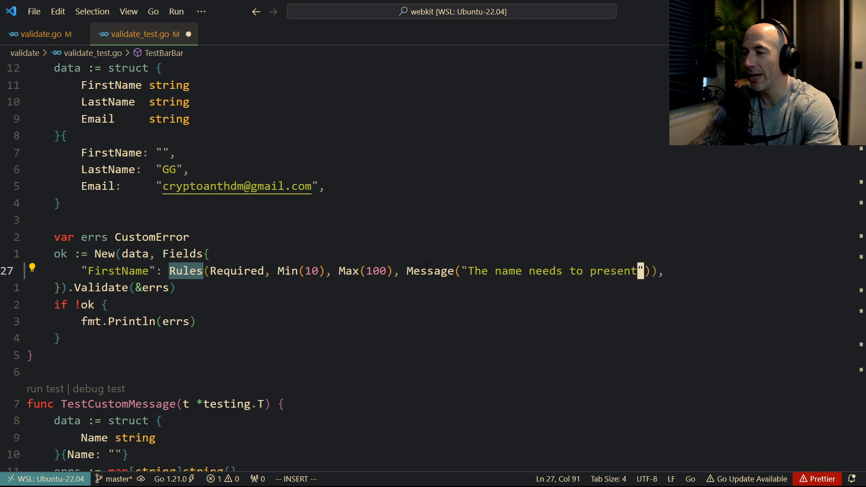